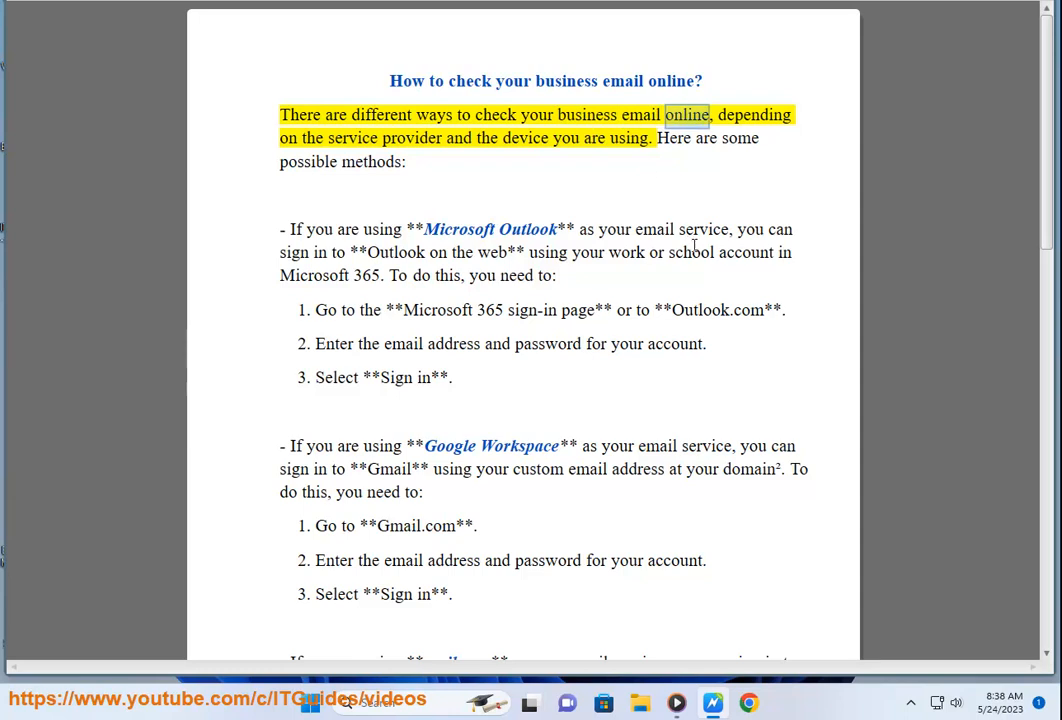
Start Read Aloud from the Review ribbon so Word reads the guide's opening paragraphs
{"action": "double_click", "coordinate": [628, 138]}
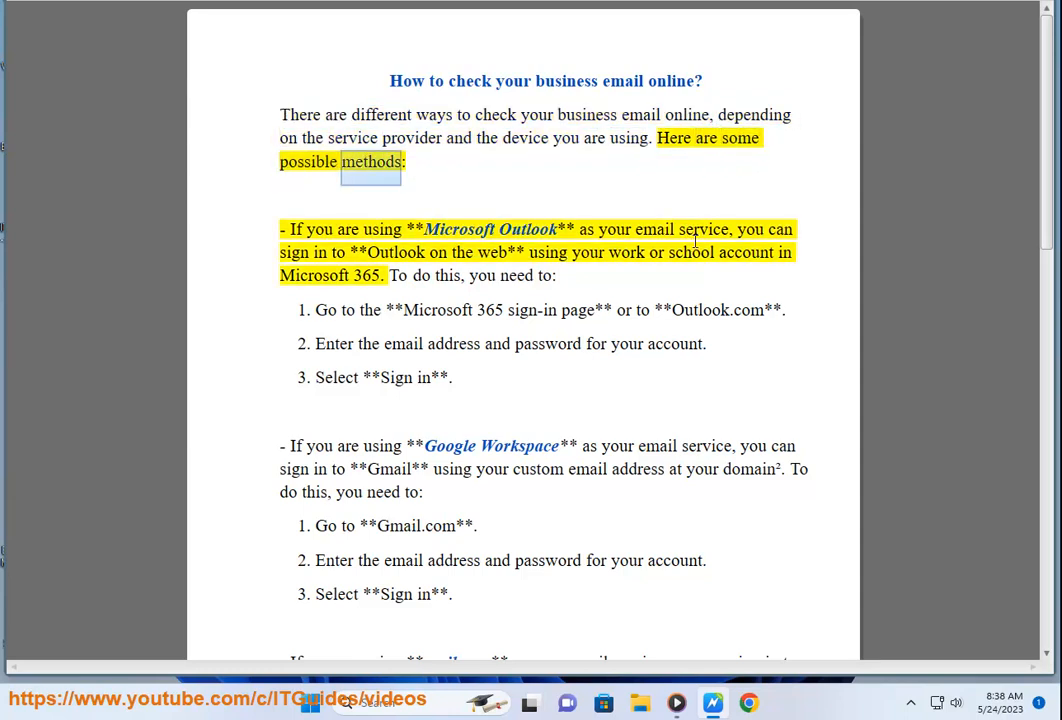
{"action": "double_click", "coordinate": [654, 228]}
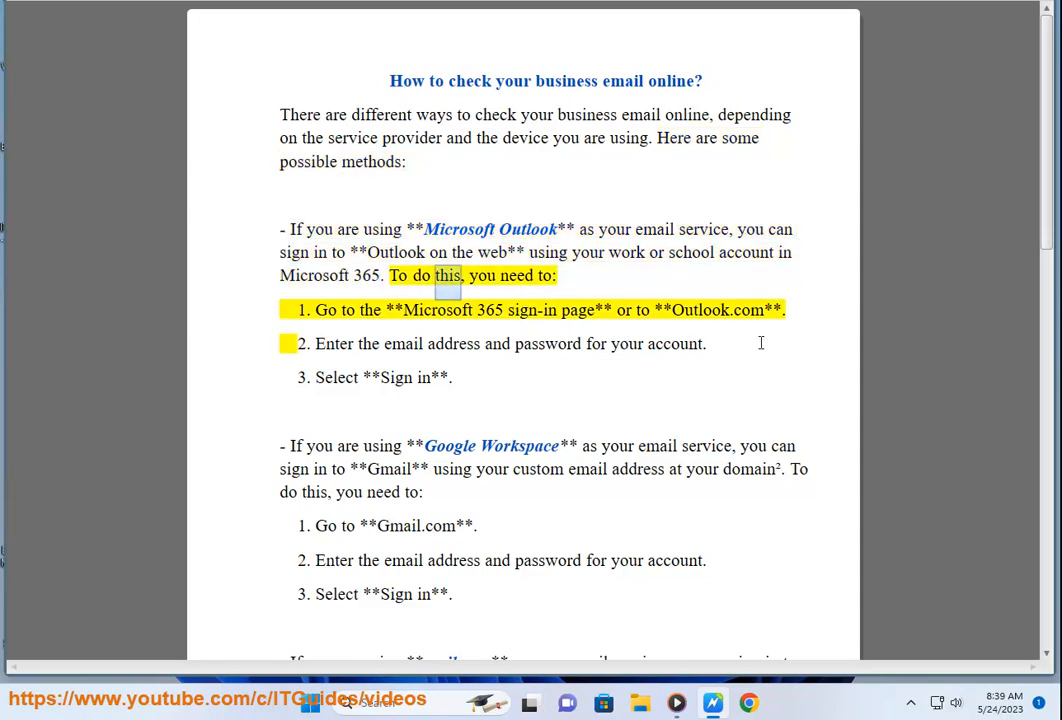
{"action": "double_click", "coordinate": [490, 308]}
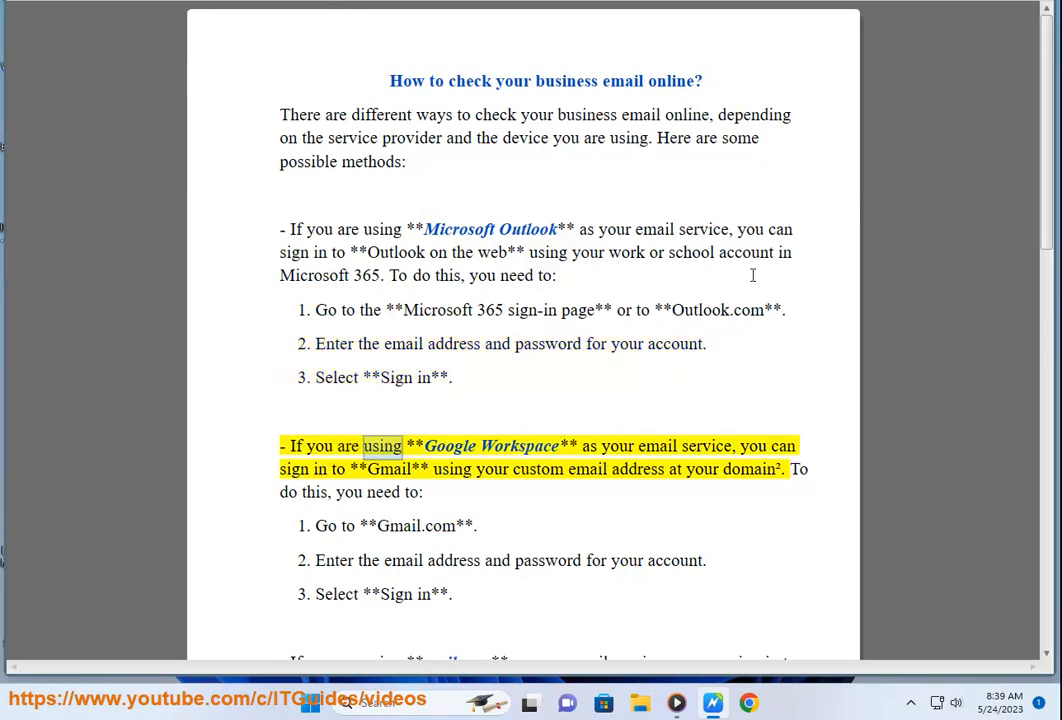
{"action": "double_click", "coordinate": [718, 310]}
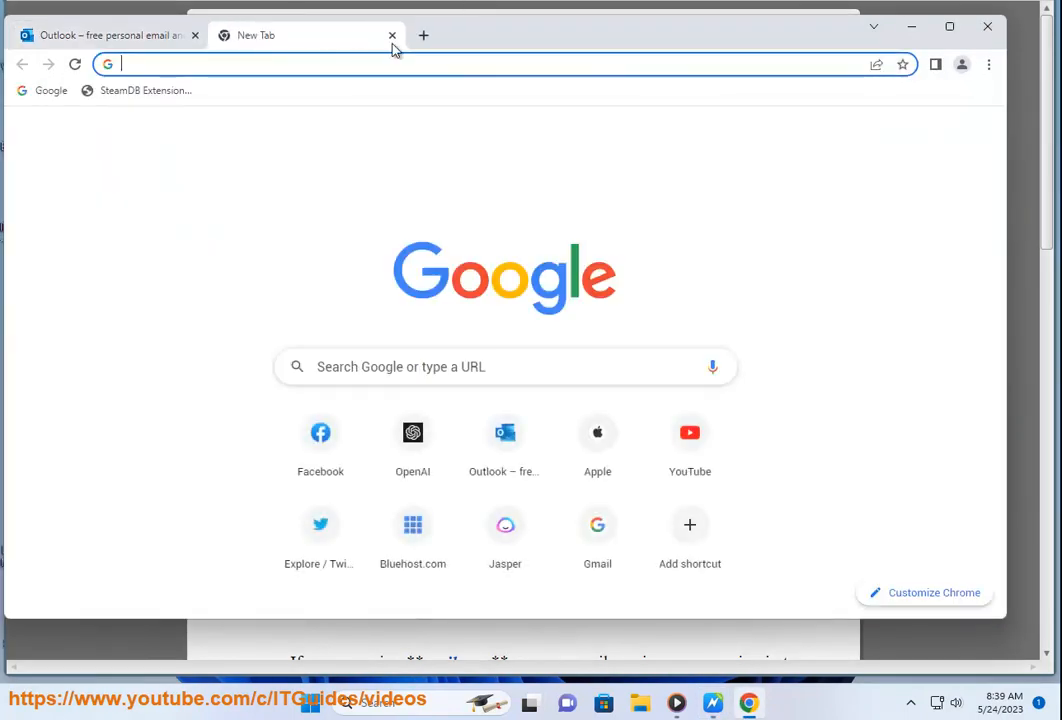
Point the new Chrome tab to Gmail by entering 'gmail' in the address bar
{"action": "type", "text": "gmail"}
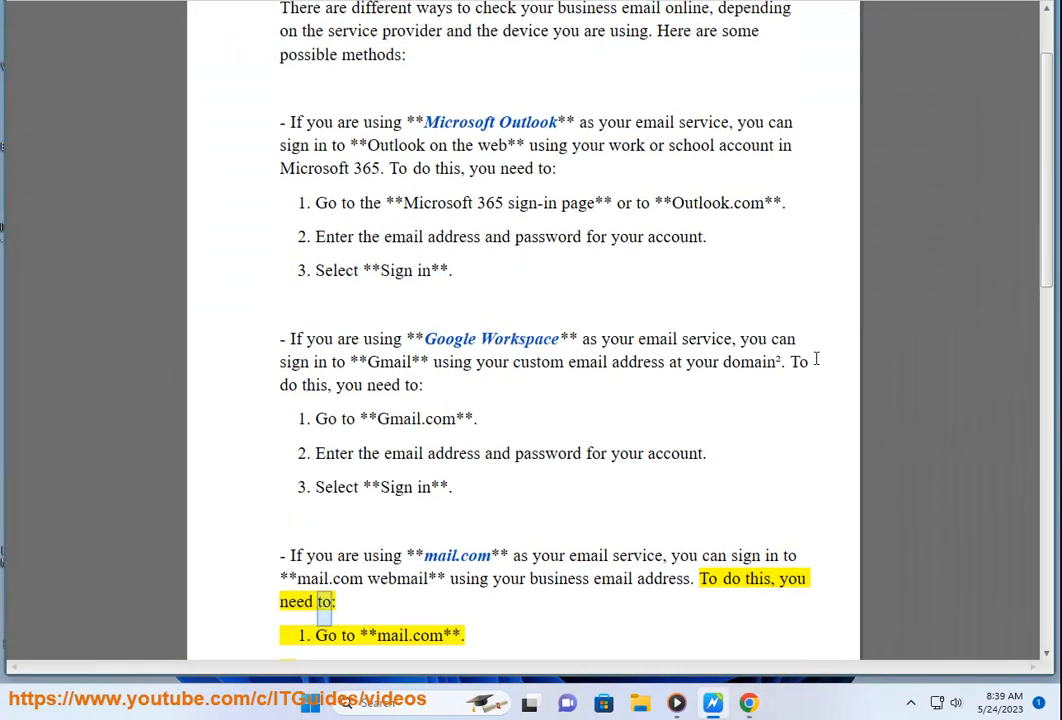
Scroll the Word guide down through the mail.com section and bring Chrome back up
{"action": "scroll", "scroll_direction": "down", "scroll_amount": 3}
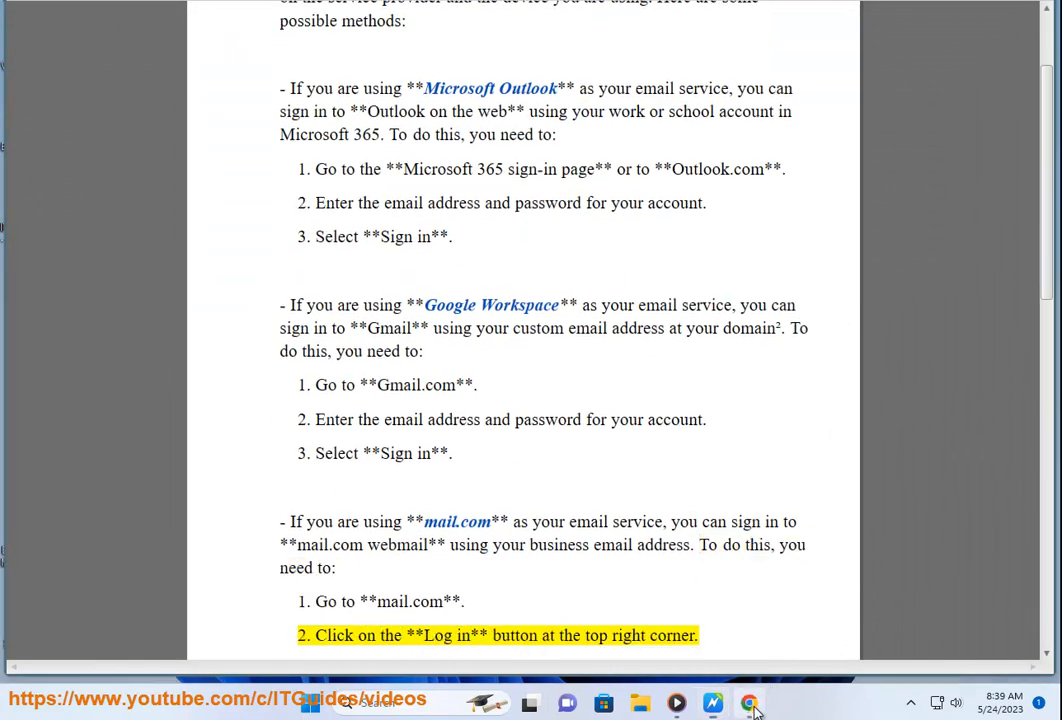
{"action": "left_click", "coordinate": [748, 702]}
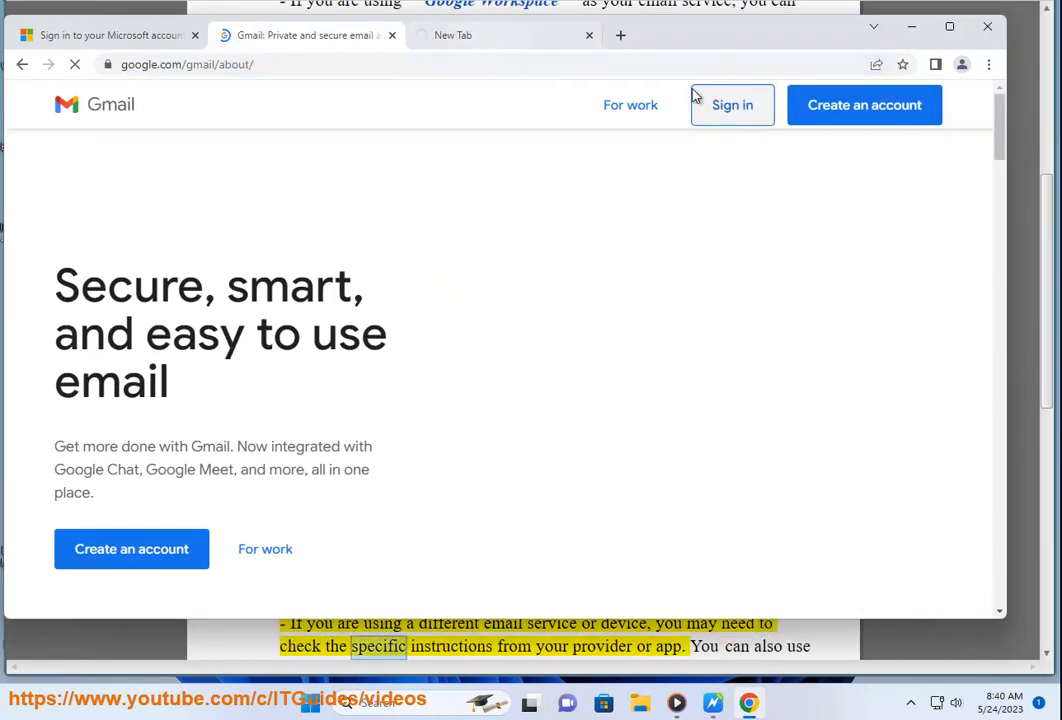
Visit Gmail's Sign in and For work pages, go back, then show the mail.com tab
{"action": "left_click", "coordinate": [732, 104]}
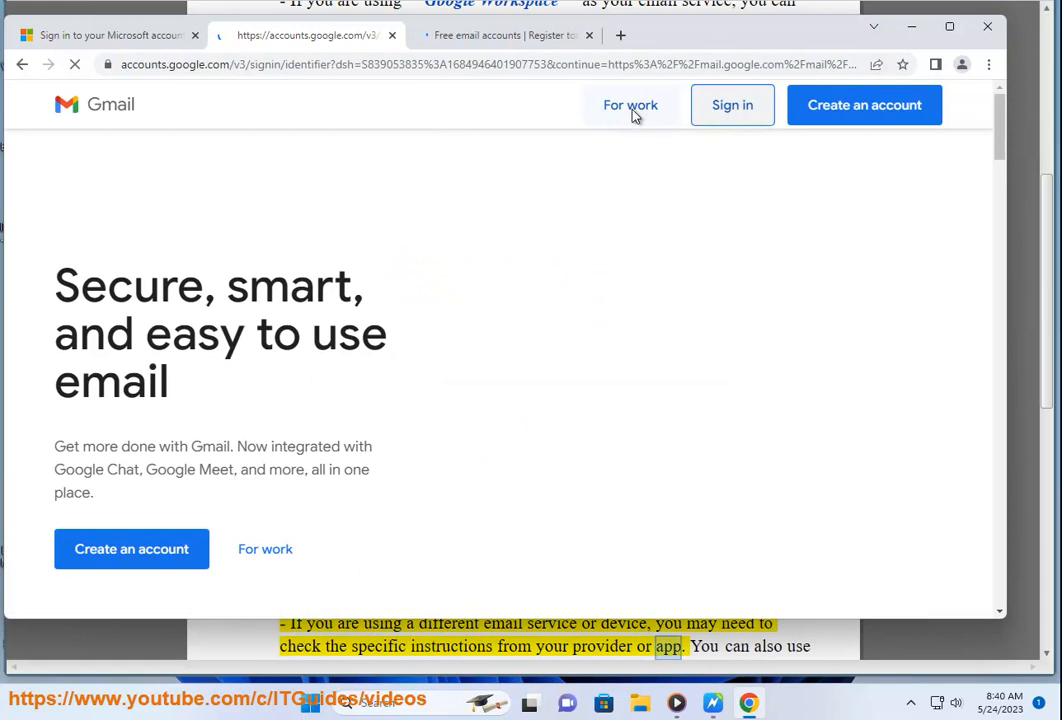
{"action": "left_click", "coordinate": [732, 104]}
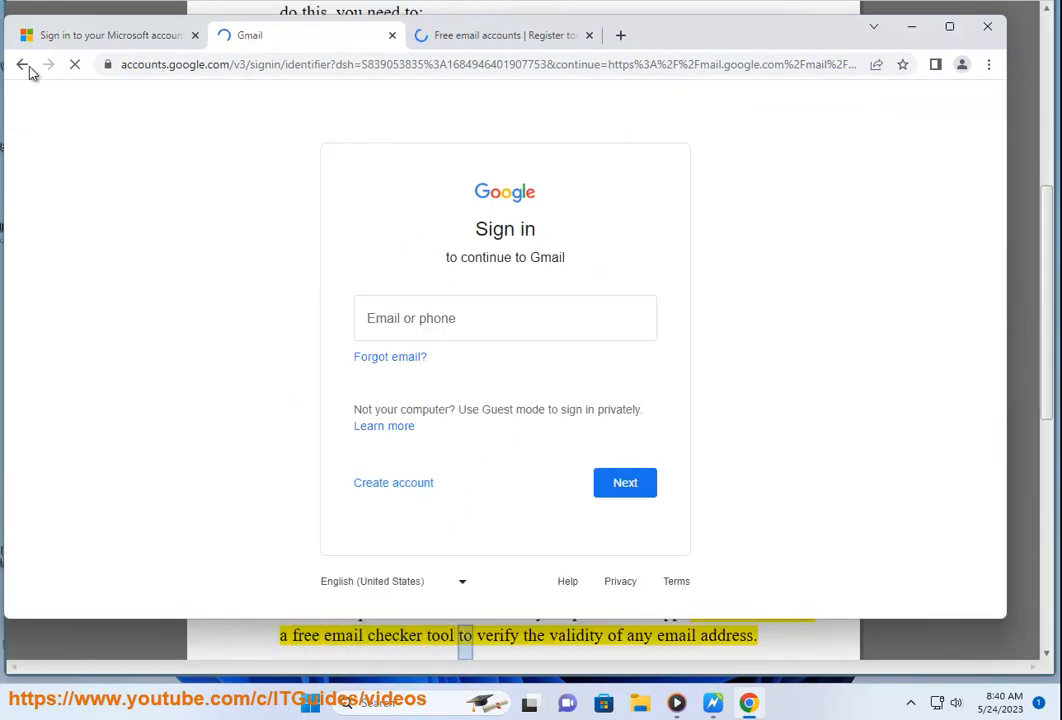
{"action": "left_click", "coordinate": [304, 36]}
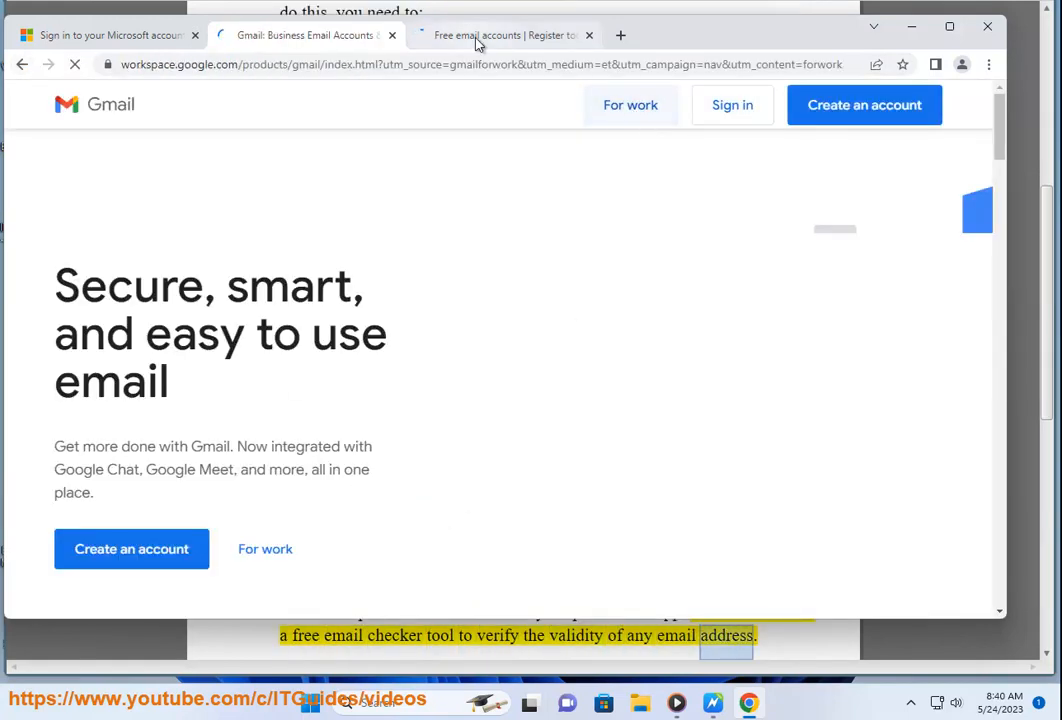
{"action": "left_click", "coordinate": [500, 36]}
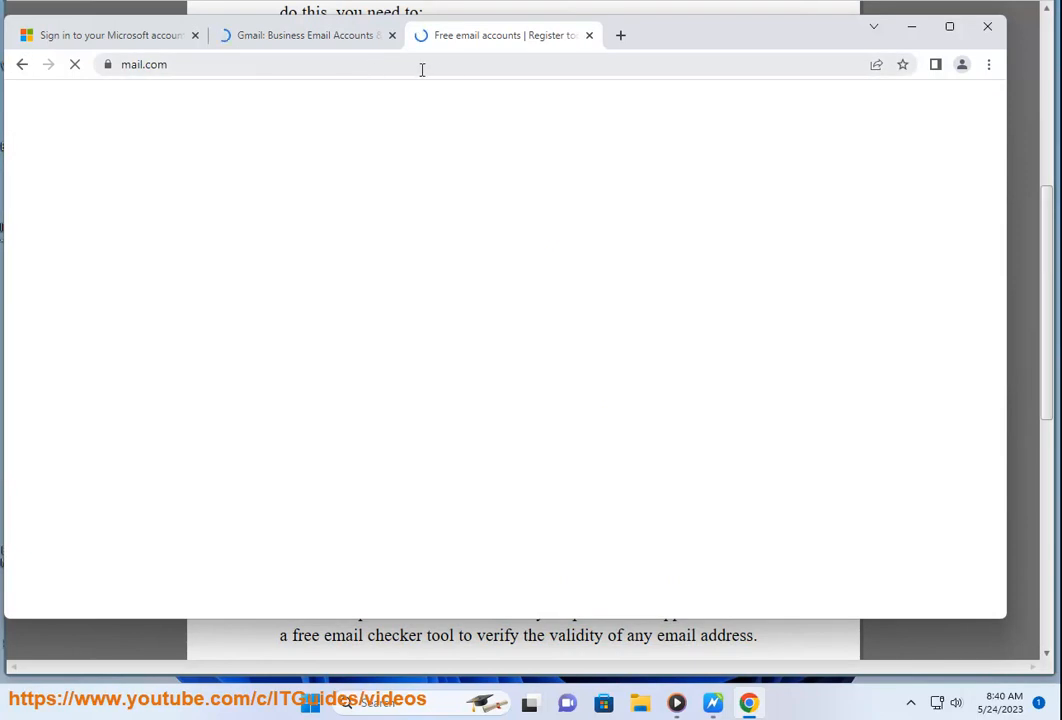